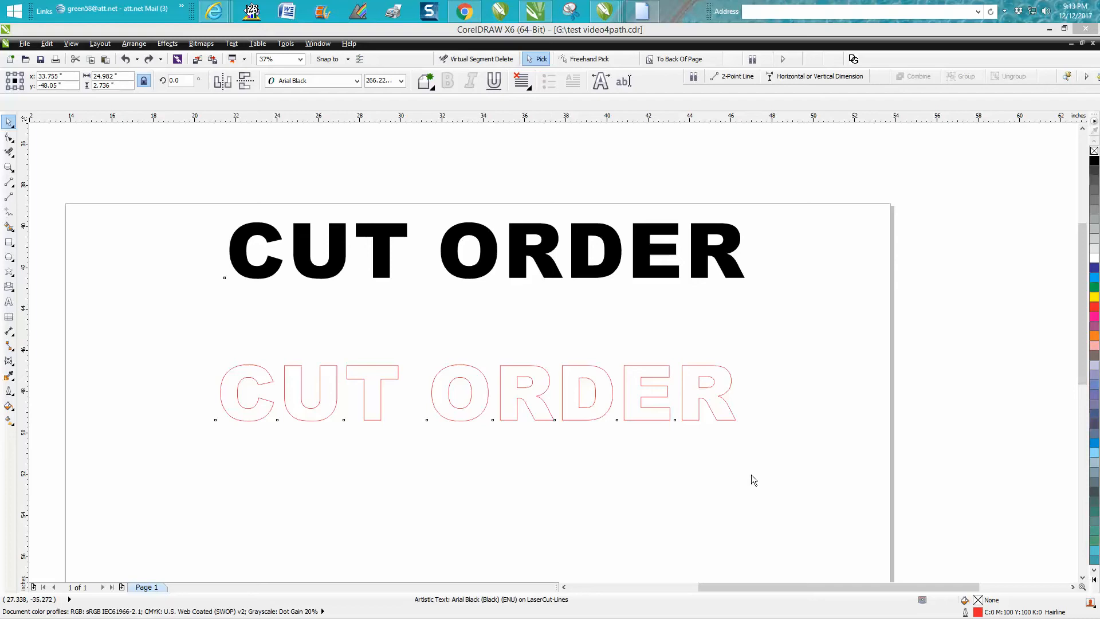
{"action": "mouse_move", "coordinate": [644, 472]}
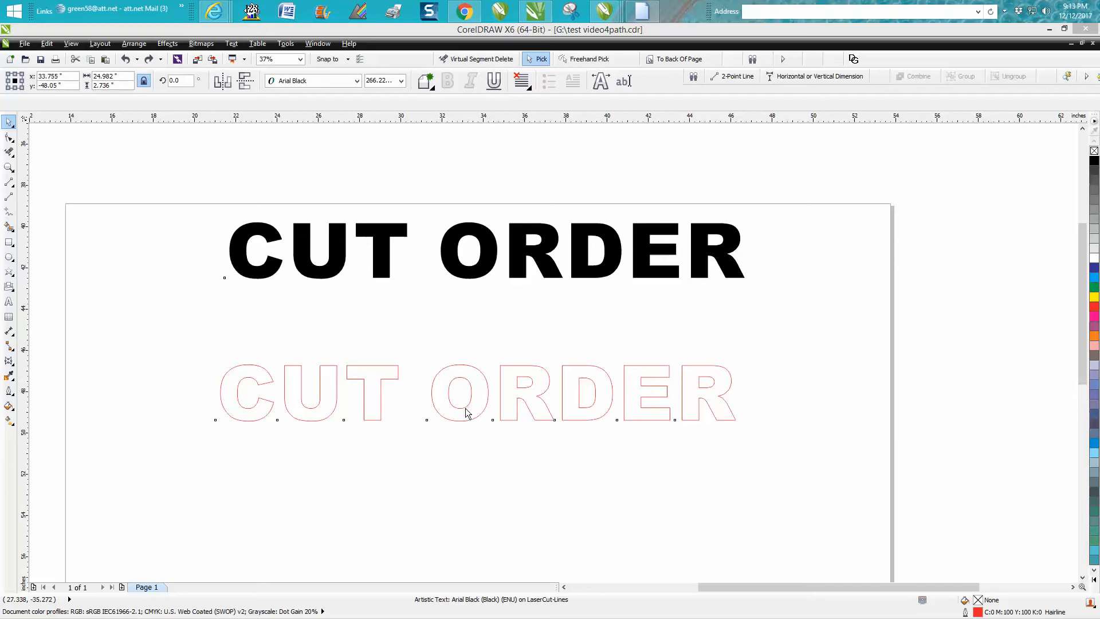
{"action": "mouse_move", "coordinate": [256, 351]}
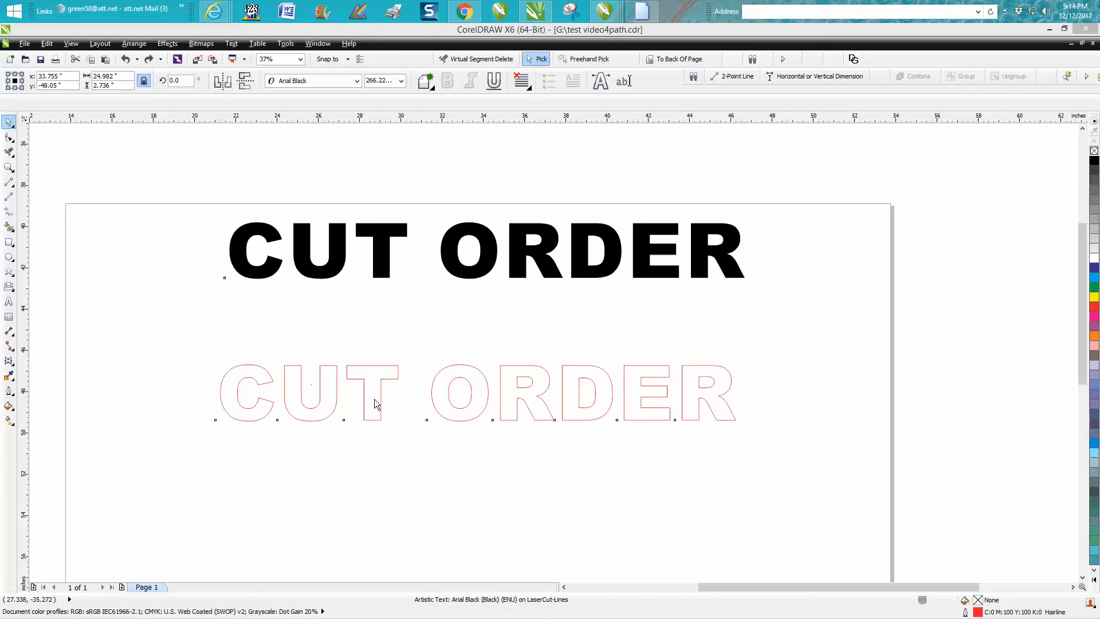
{"action": "mouse_move", "coordinate": [440, 394]}
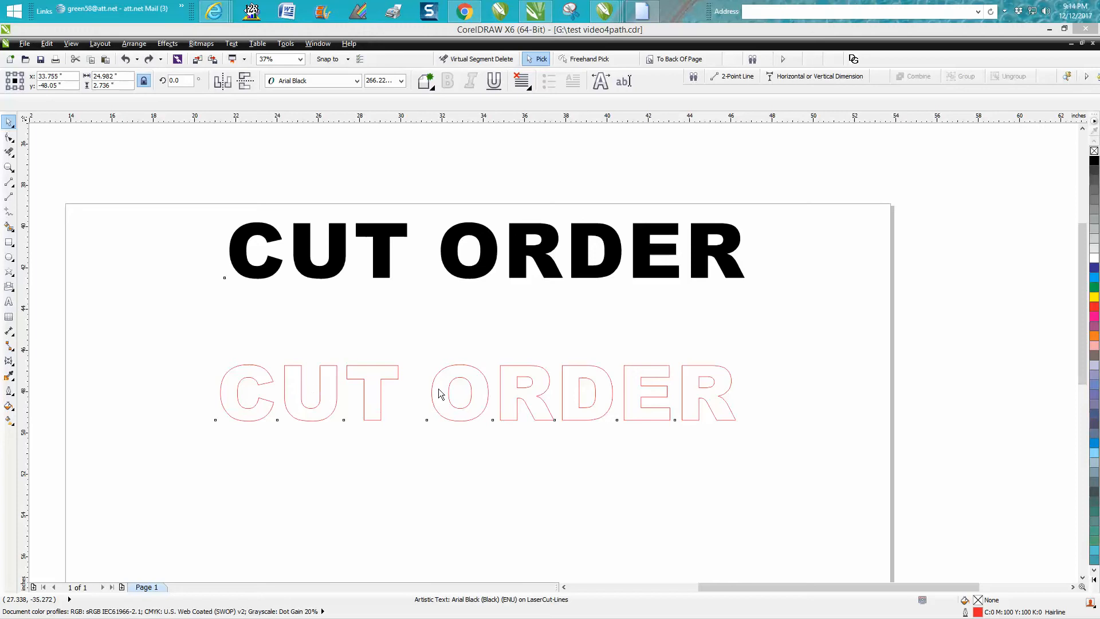
{"action": "mouse_move", "coordinate": [595, 363]}
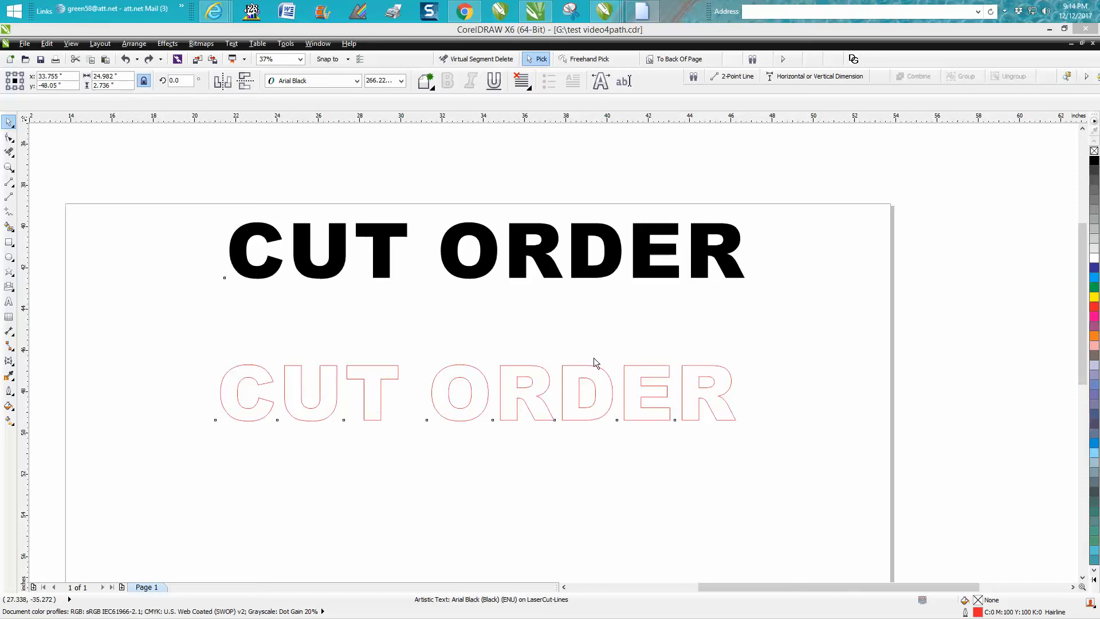
{"action": "mouse_move", "coordinate": [547, 352]}
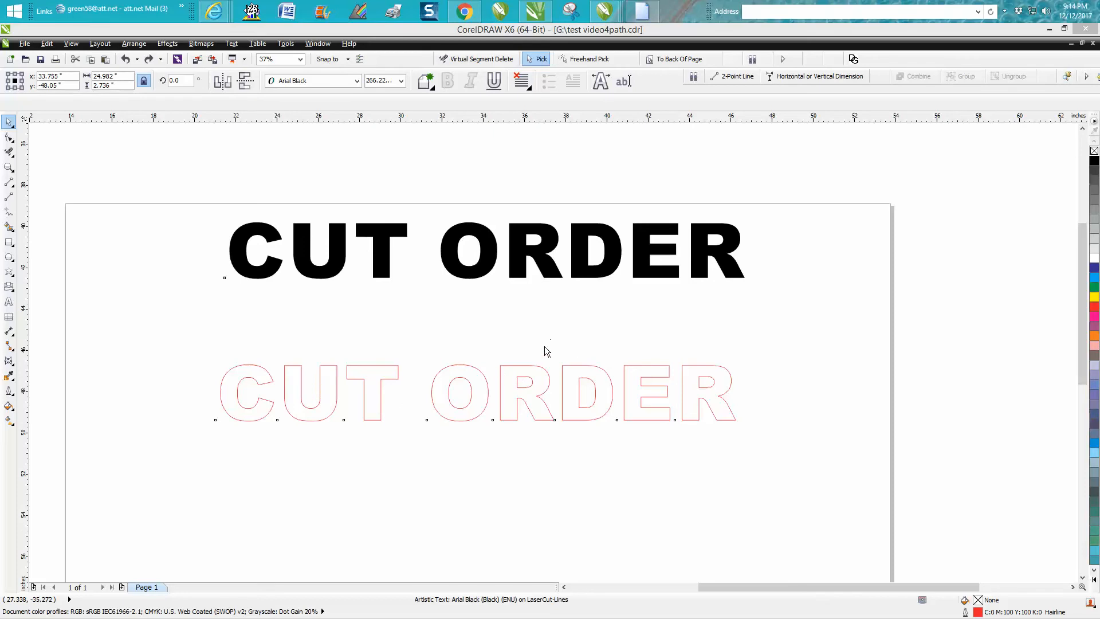
{"action": "mouse_move", "coordinate": [532, 384]}
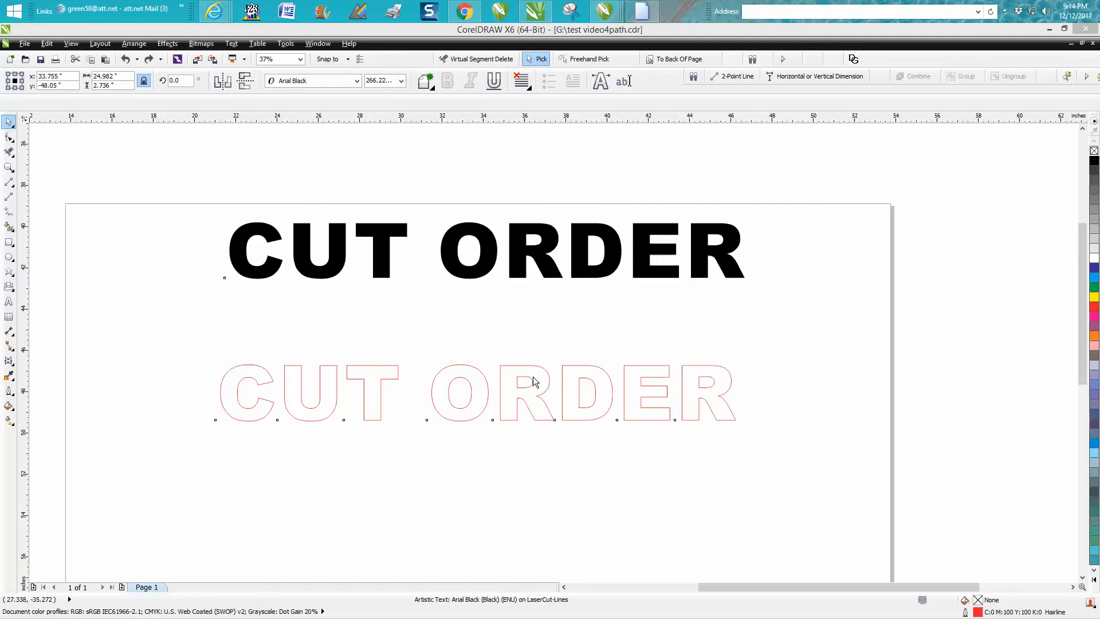
{"action": "mouse_move", "coordinate": [528, 384]}
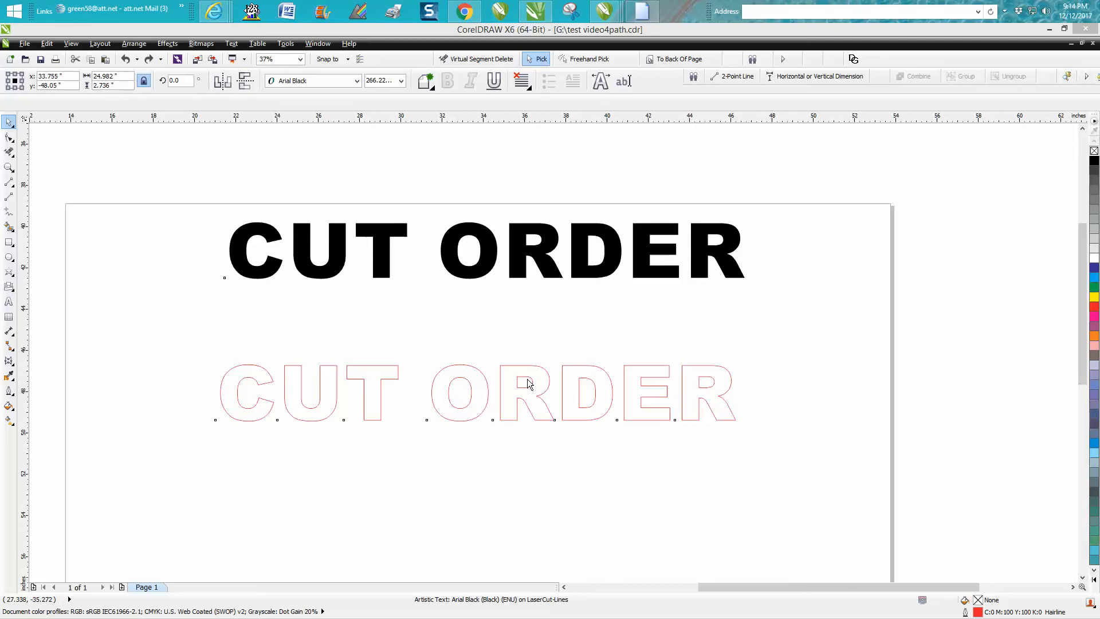
{"action": "mouse_move", "coordinate": [528, 392]}
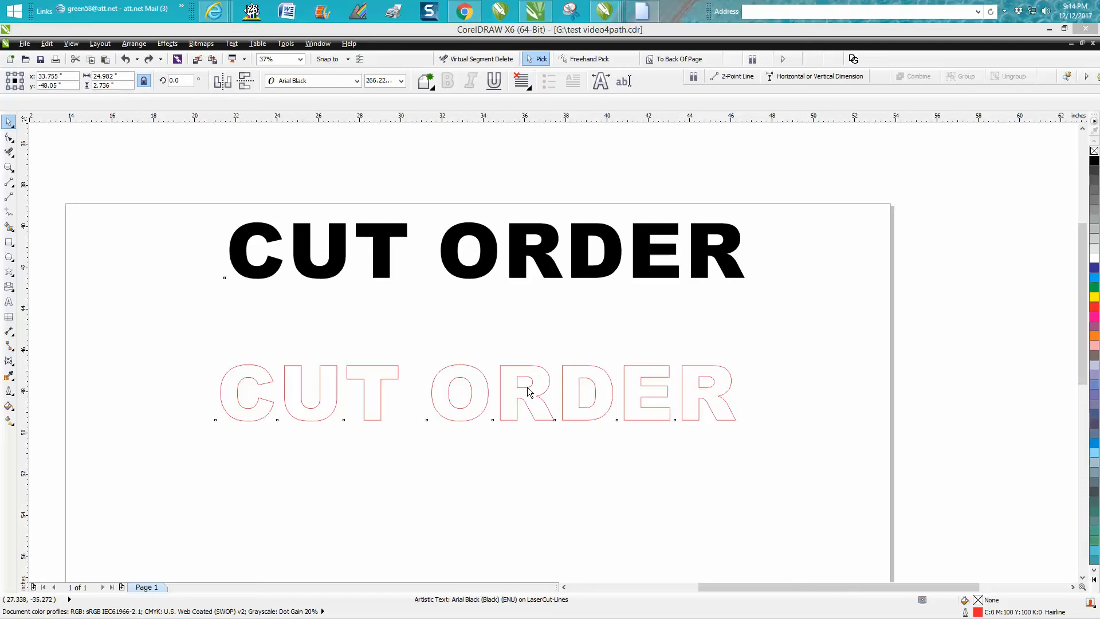
Step: Break the red CUT ORDER curves apart into separate pieces and select the O's inner hole
{"action": "left_click", "coordinate": [528, 392]}
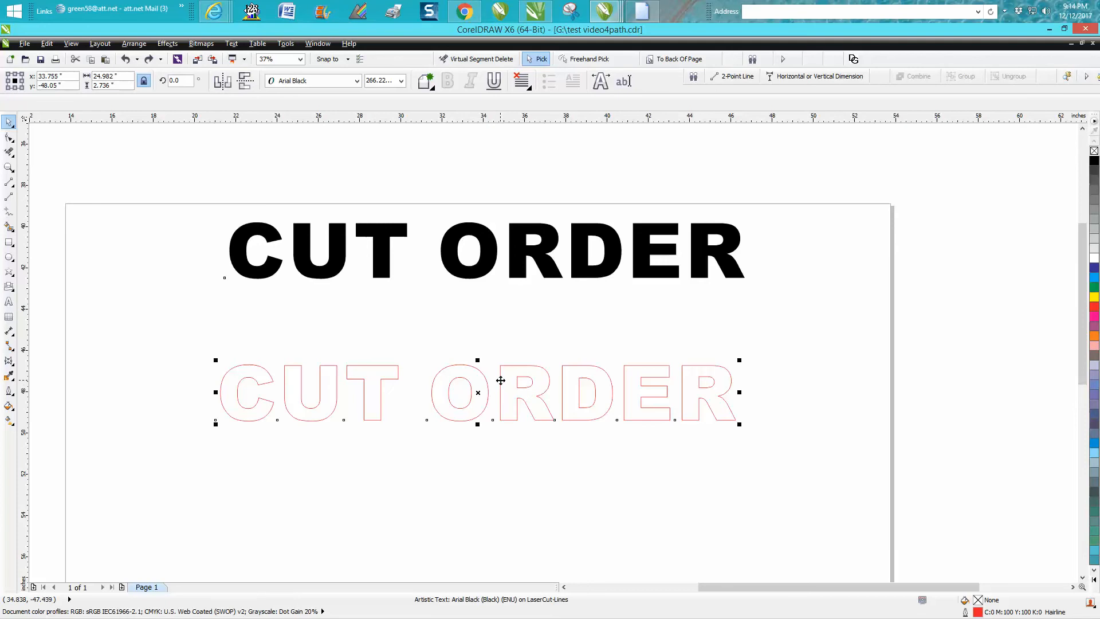
{"action": "mouse_move", "coordinate": [380, 110]}
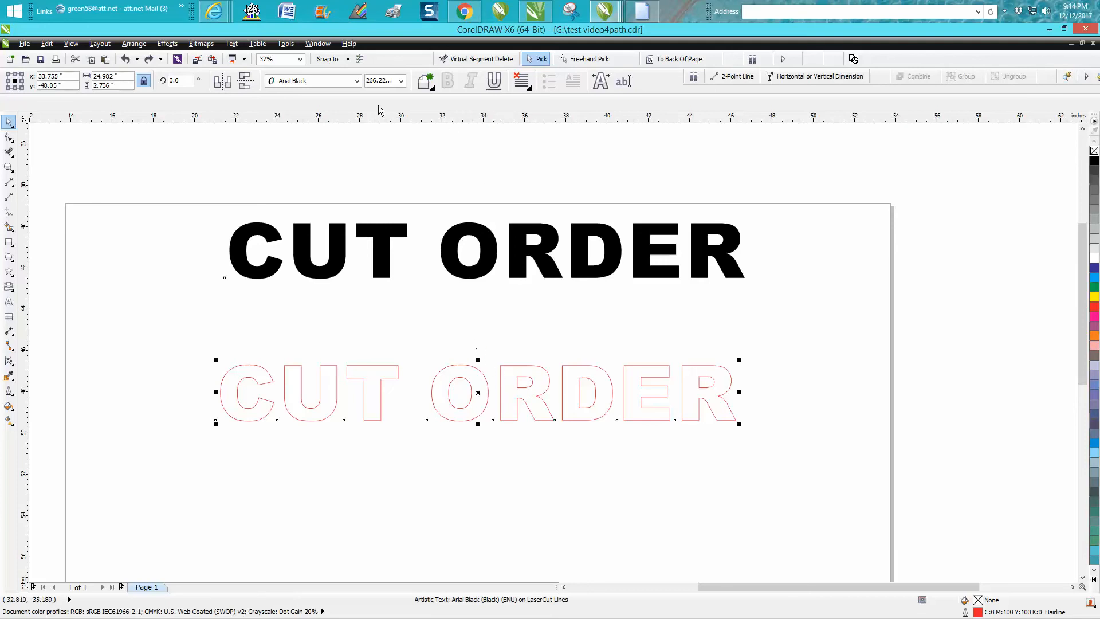
{"action": "mouse_move", "coordinate": [320, 86]}
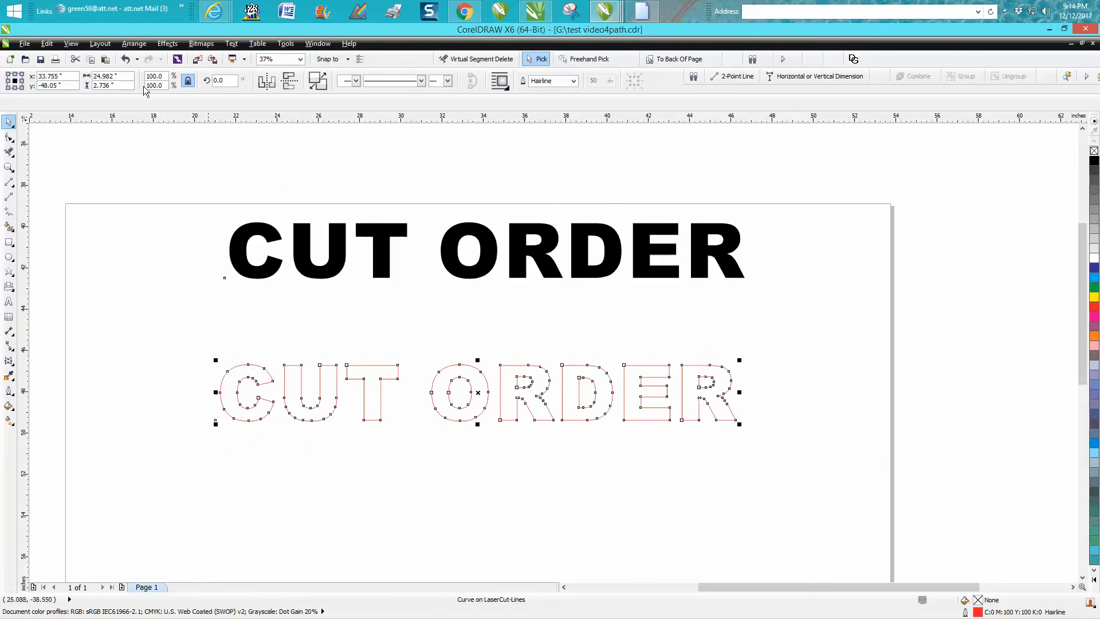
{"action": "left_click", "coordinate": [134, 43]}
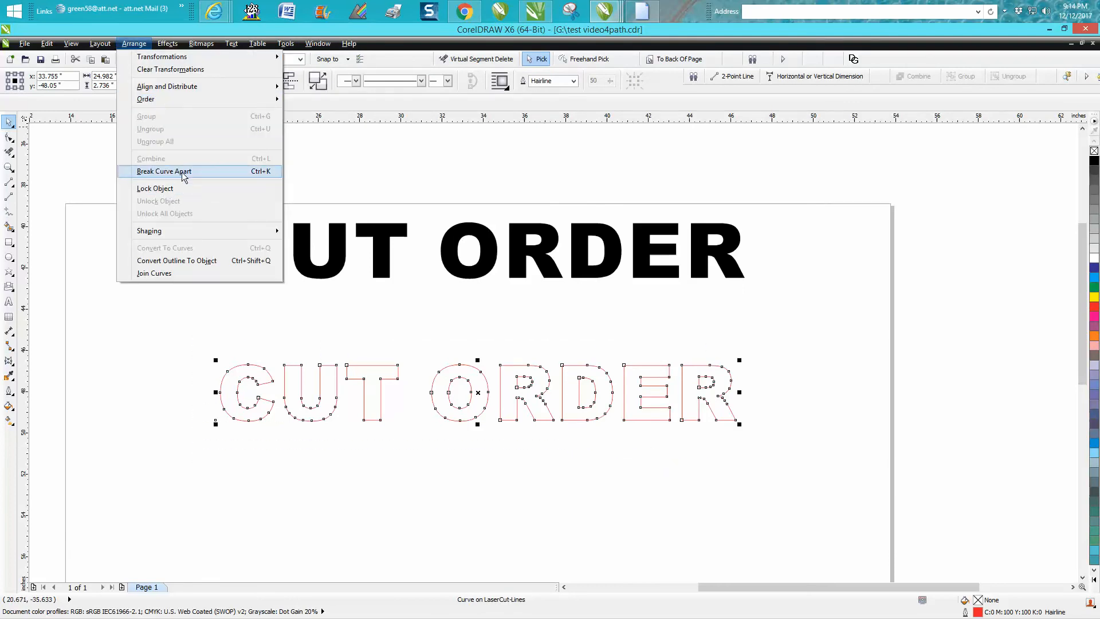
{"action": "left_click", "coordinate": [164, 171]}
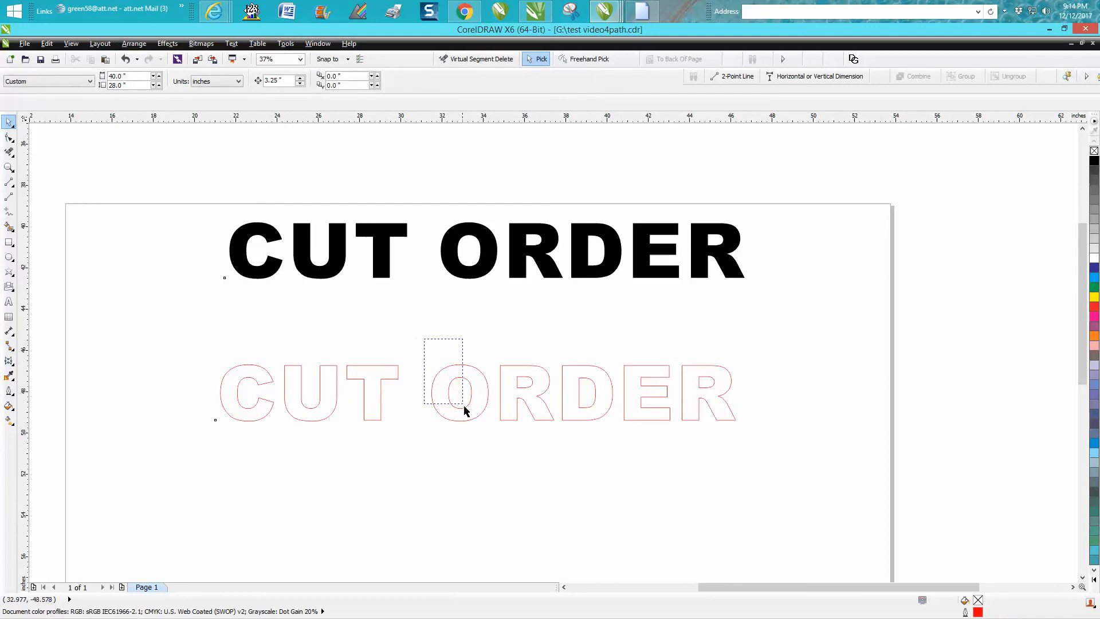
{"action": "left_click", "coordinate": [459, 392]}
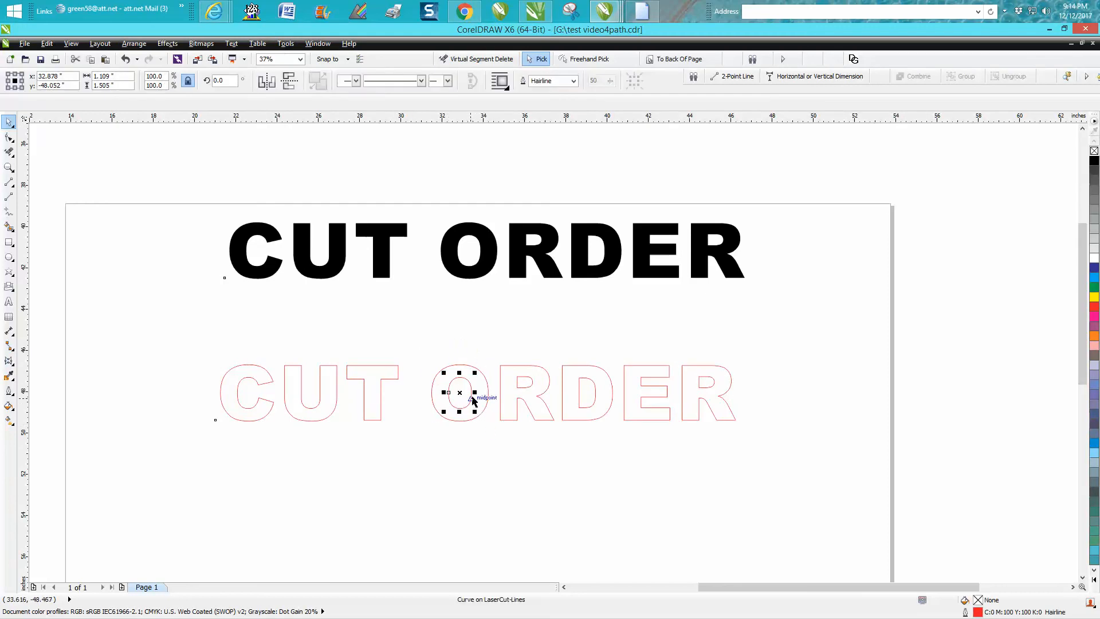
{"action": "left_click", "coordinate": [318, 43]}
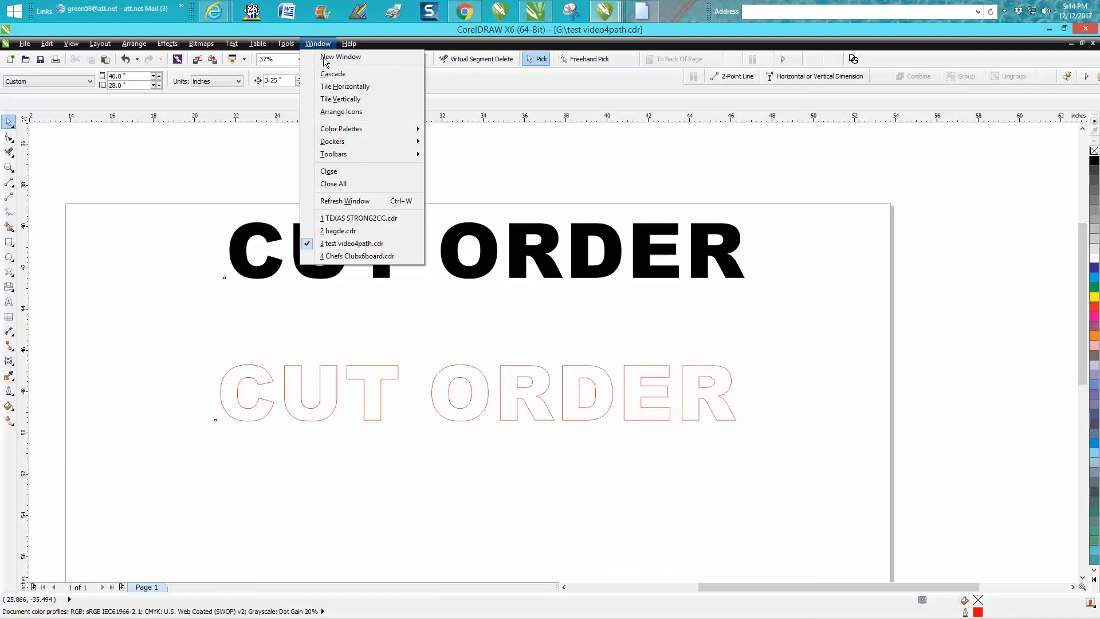
{"action": "mouse_move", "coordinate": [348, 144]}
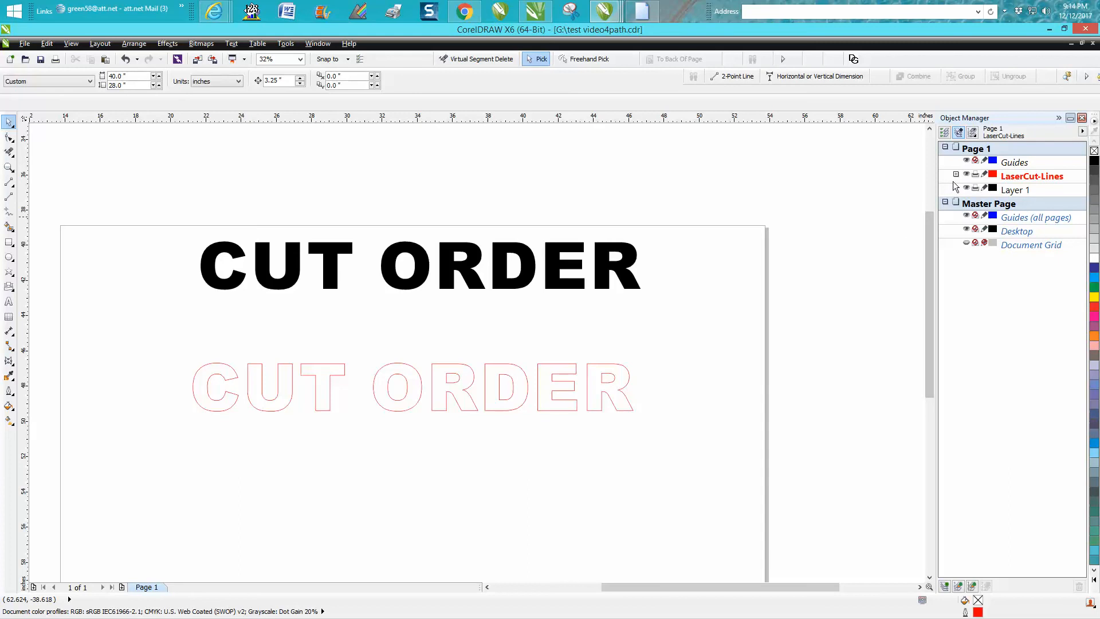
{"action": "left_click", "coordinate": [955, 173]}
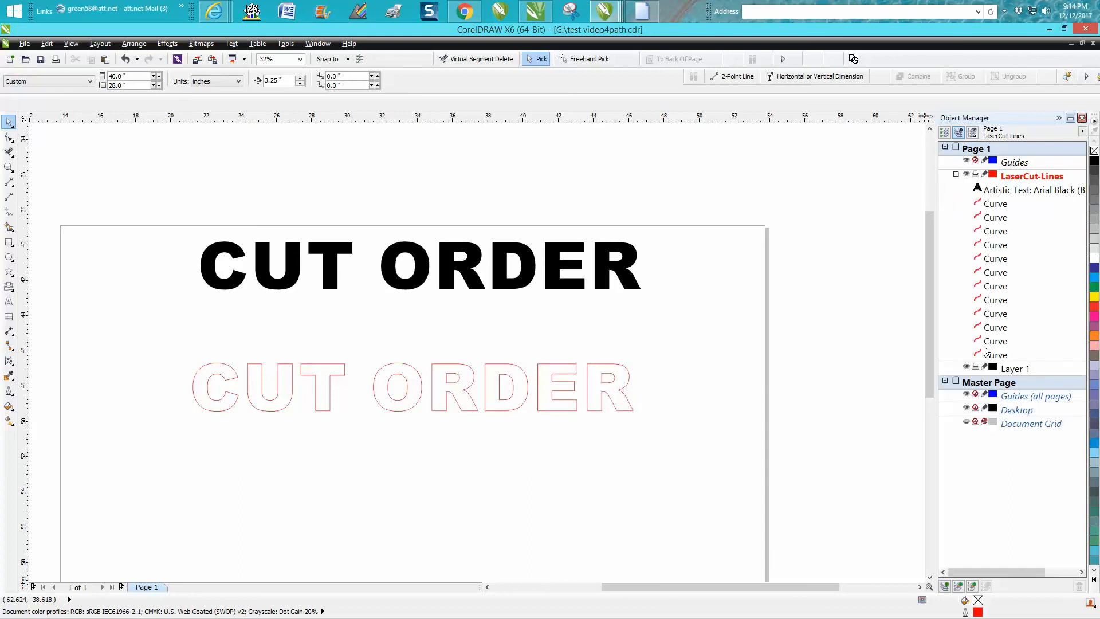
{"action": "mouse_move", "coordinate": [263, 350]}
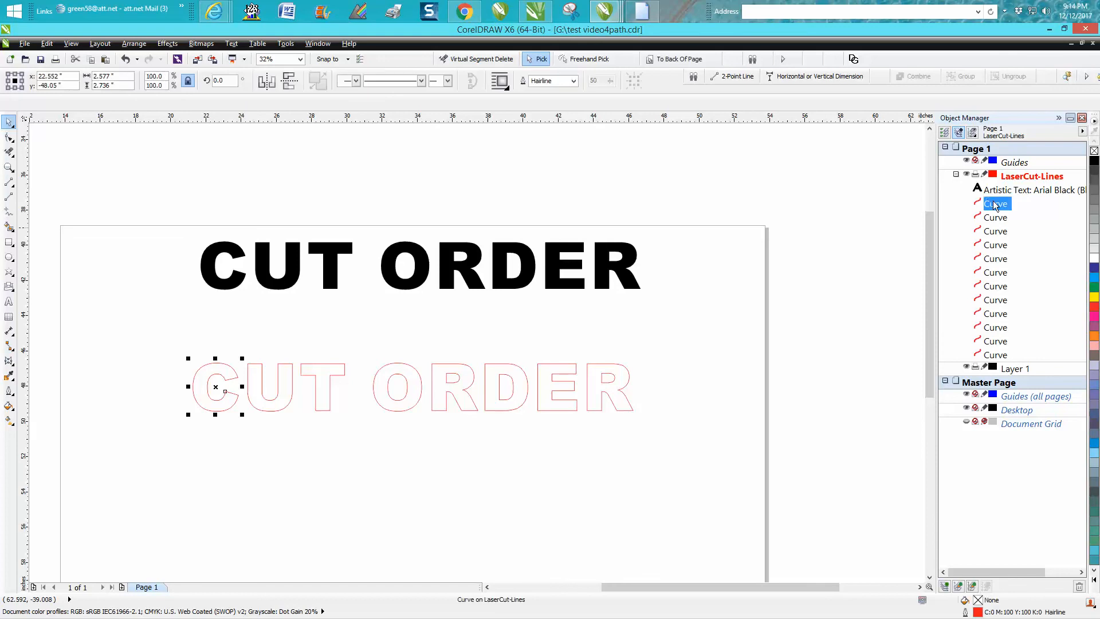
{"action": "mouse_move", "coordinate": [991, 222]}
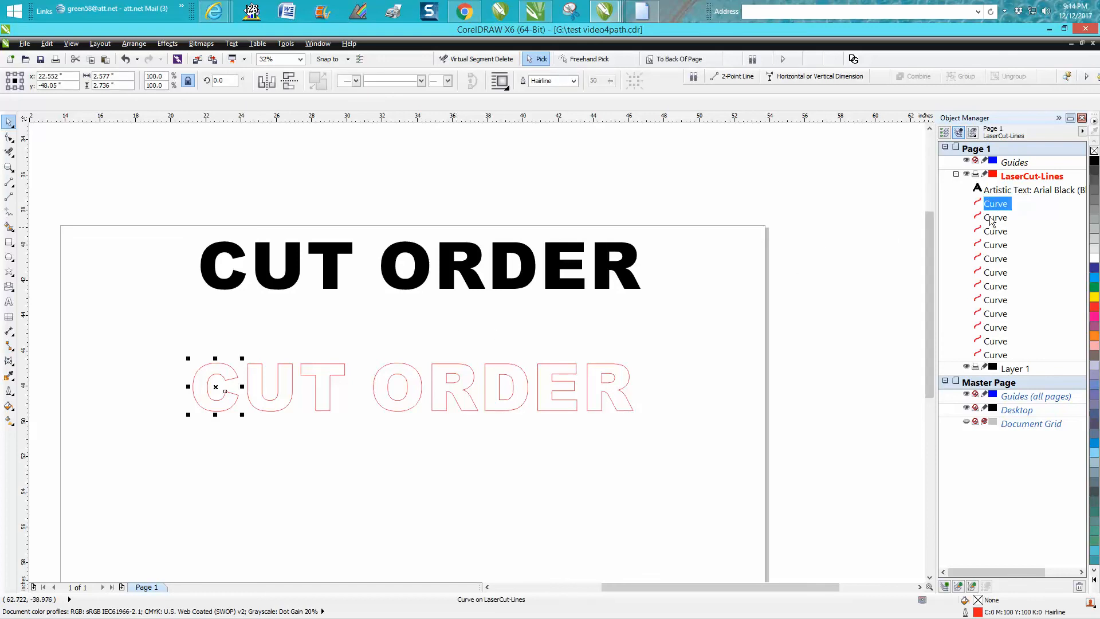
{"action": "mouse_move", "coordinate": [995, 222]}
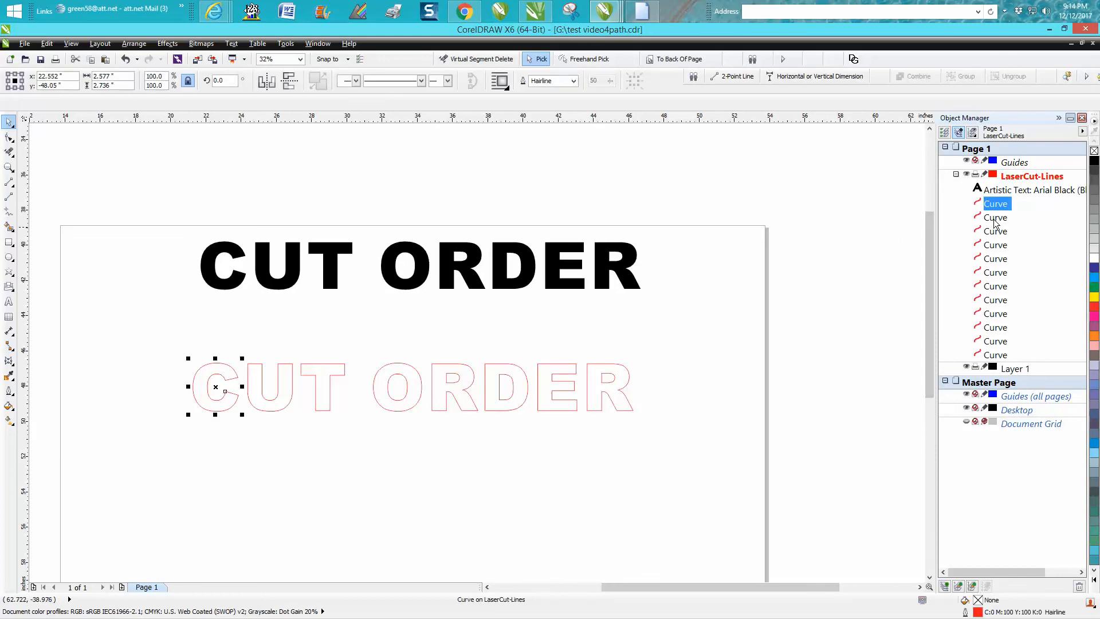
{"action": "left_click", "coordinate": [995, 217]}
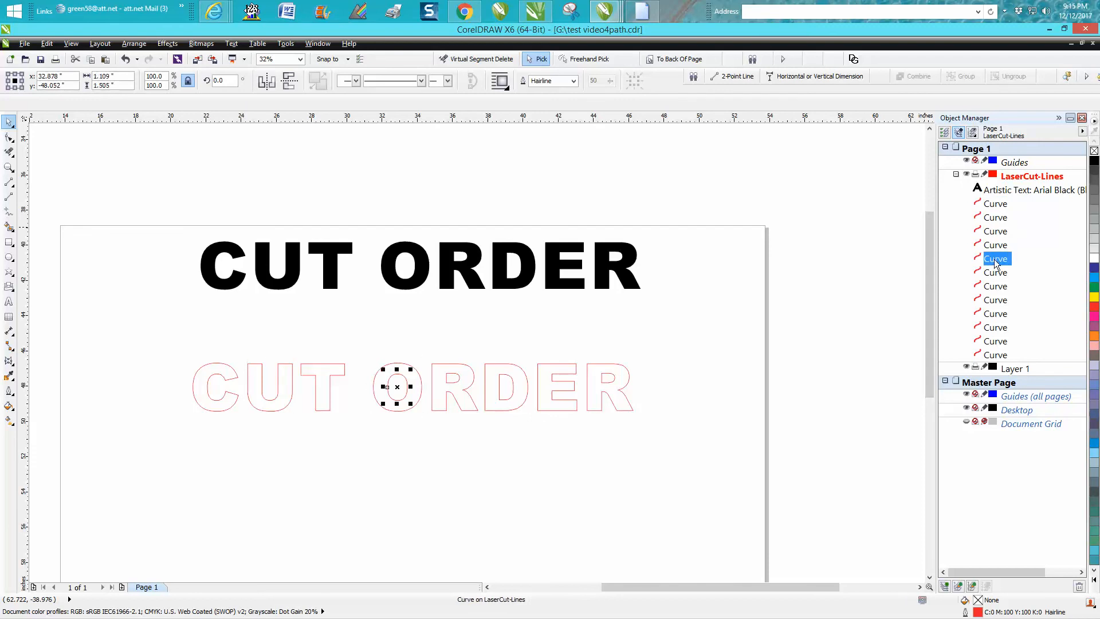
{"action": "left_click", "coordinate": [698, 336]}
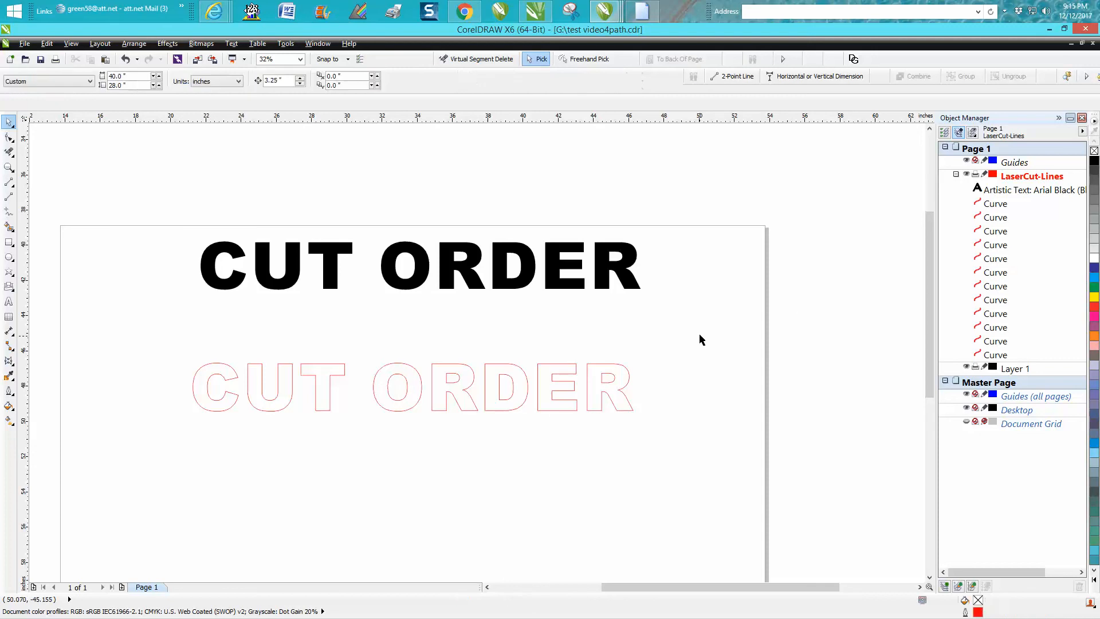
{"action": "mouse_move", "coordinate": [395, 401]}
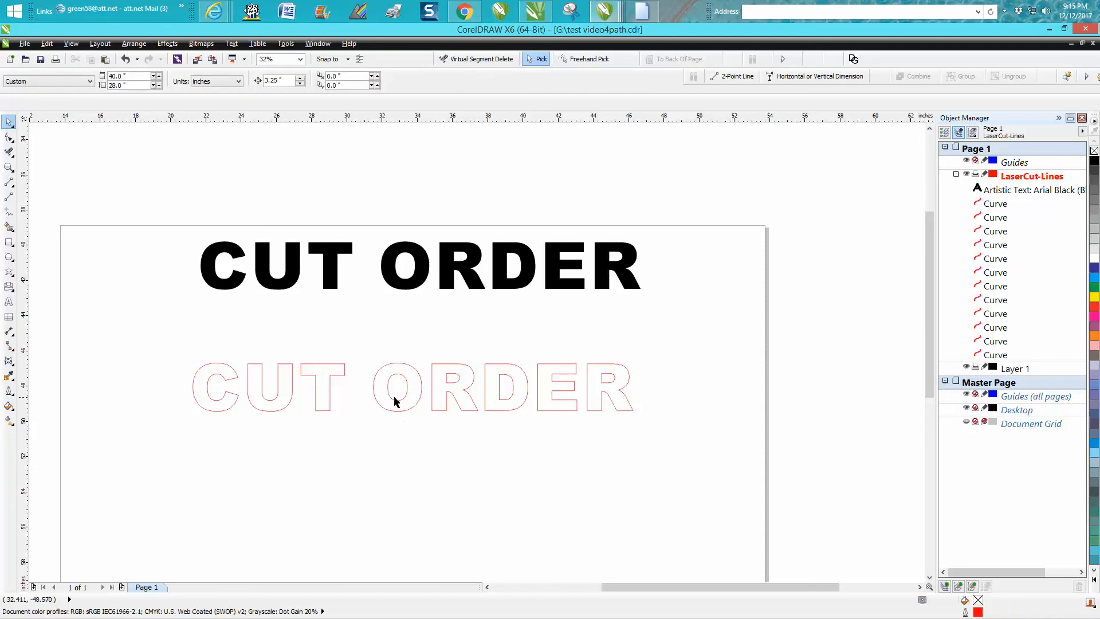
{"action": "mouse_move", "coordinate": [391, 407]}
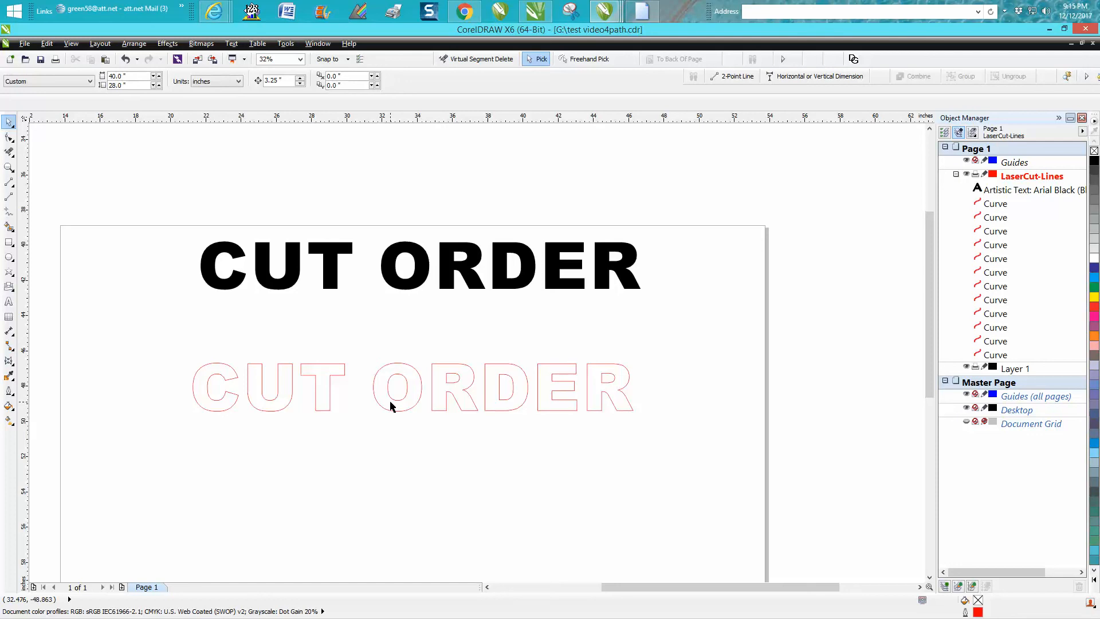
{"action": "mouse_move", "coordinate": [408, 416]}
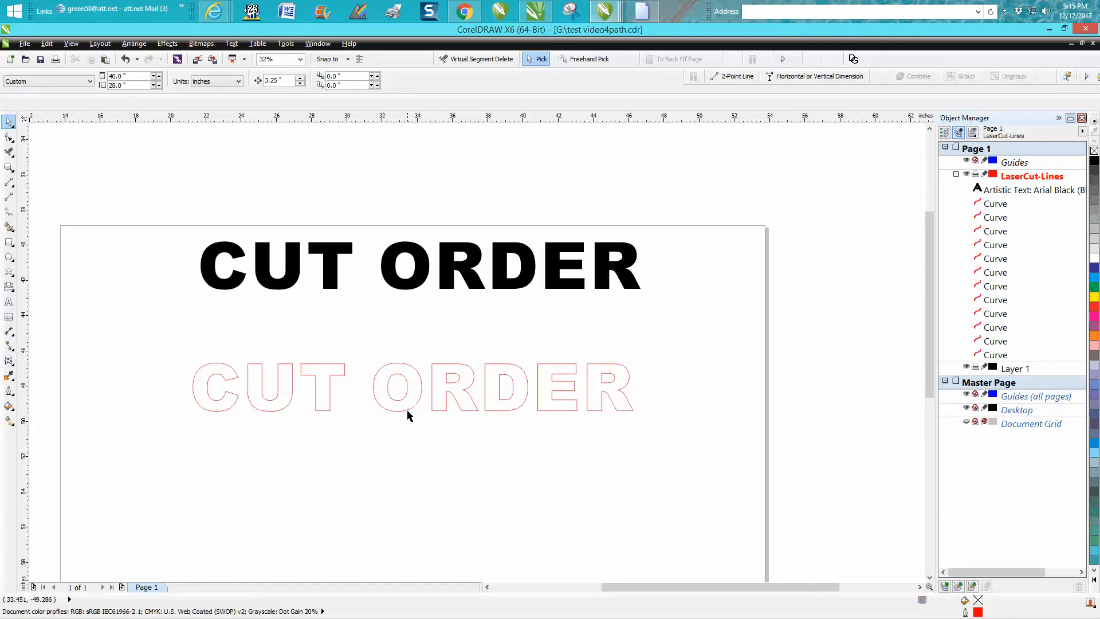
{"action": "mouse_move", "coordinate": [408, 400]}
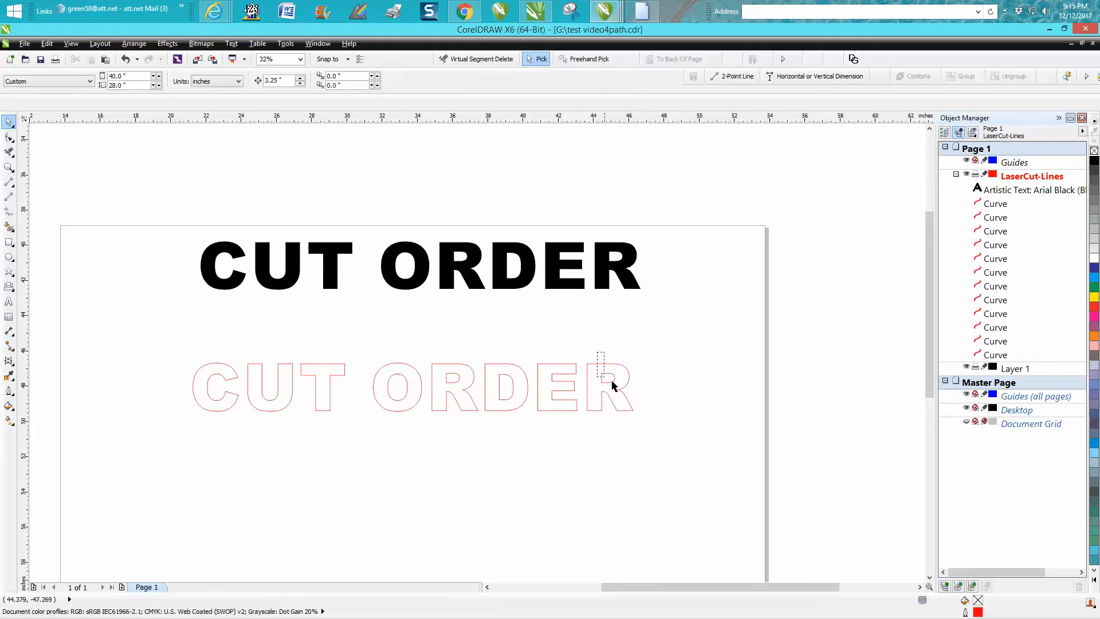
Step: Move the final R's inner hole higher in the Object Manager cut order, then deselect
{"action": "left_click", "coordinate": [605, 384]}
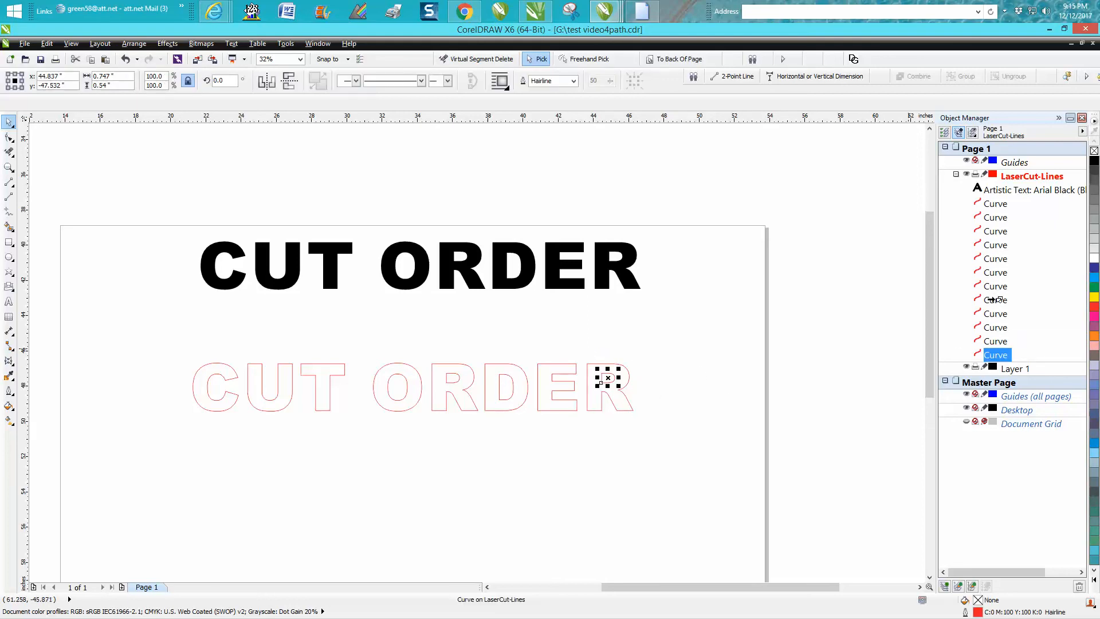
{"action": "left_click", "coordinate": [995, 245]}
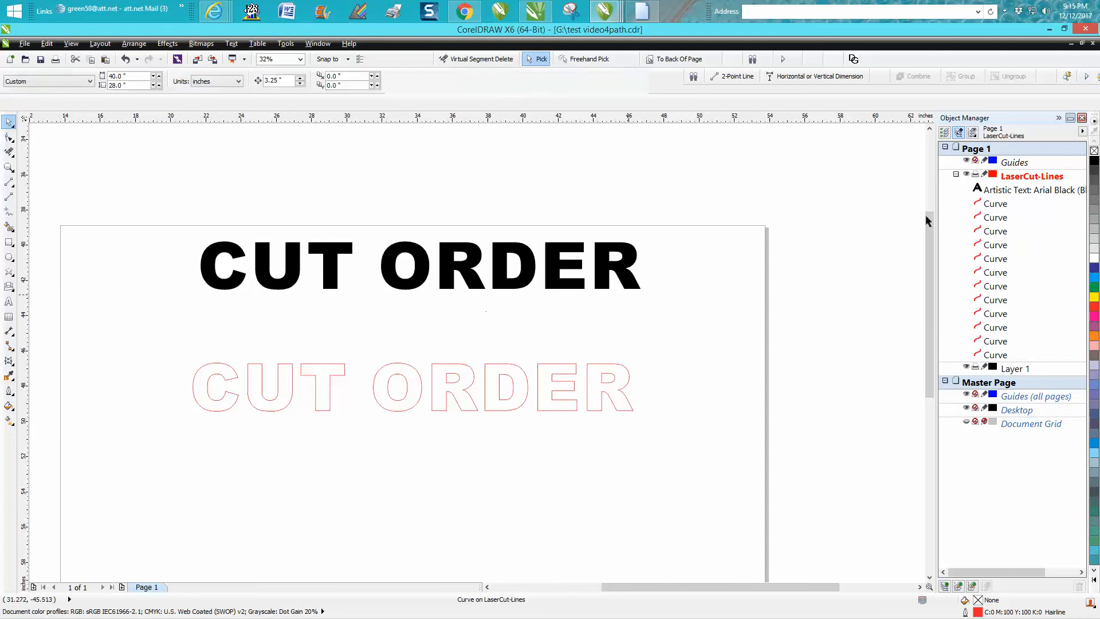
{"action": "left_click", "coordinate": [398, 387]}
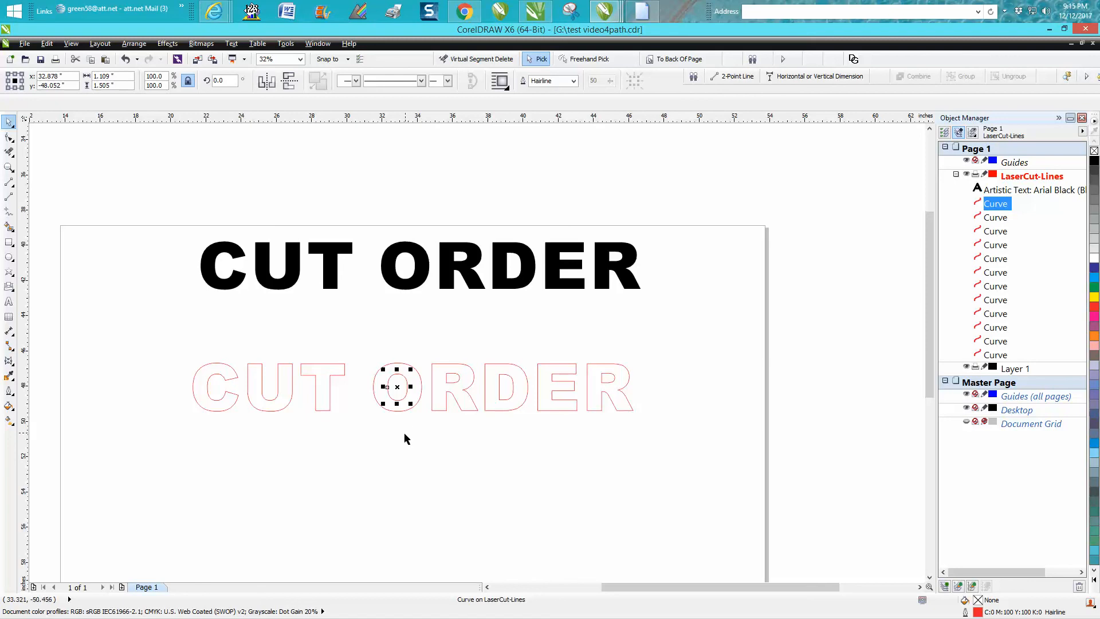
{"action": "mouse_move", "coordinate": [438, 421]}
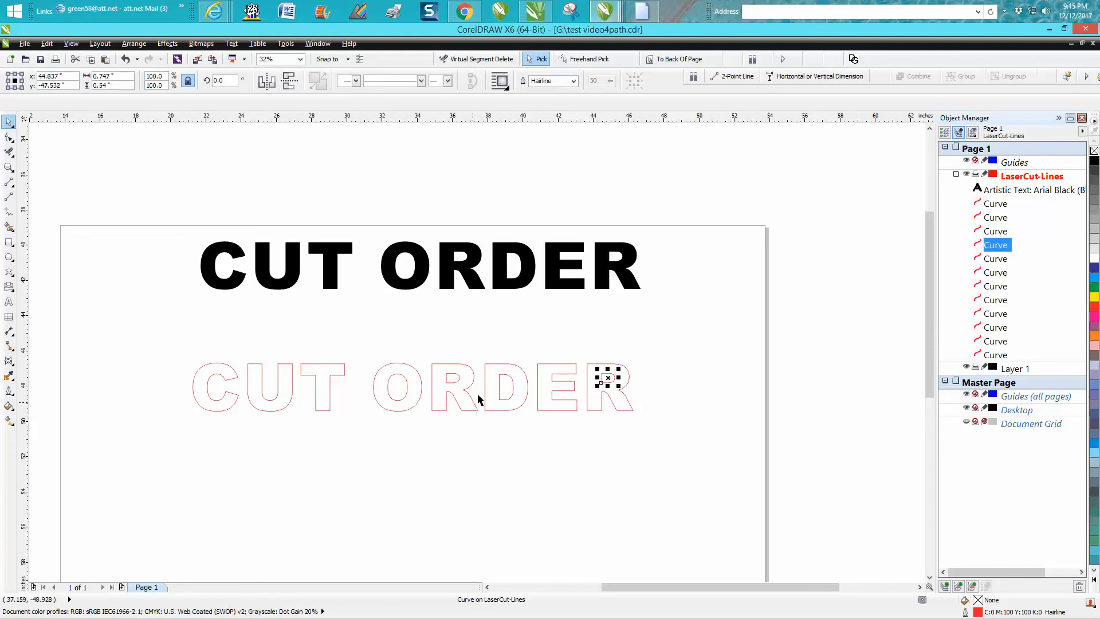
{"action": "left_click", "coordinate": [270, 387]}
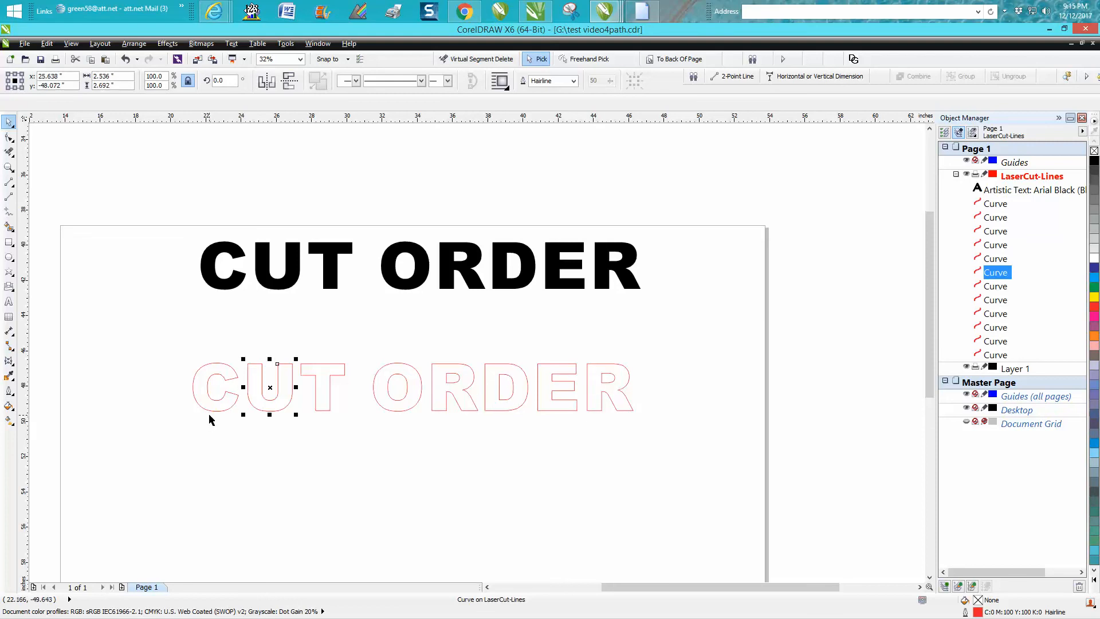
{"action": "left_click", "coordinate": [558, 386]}
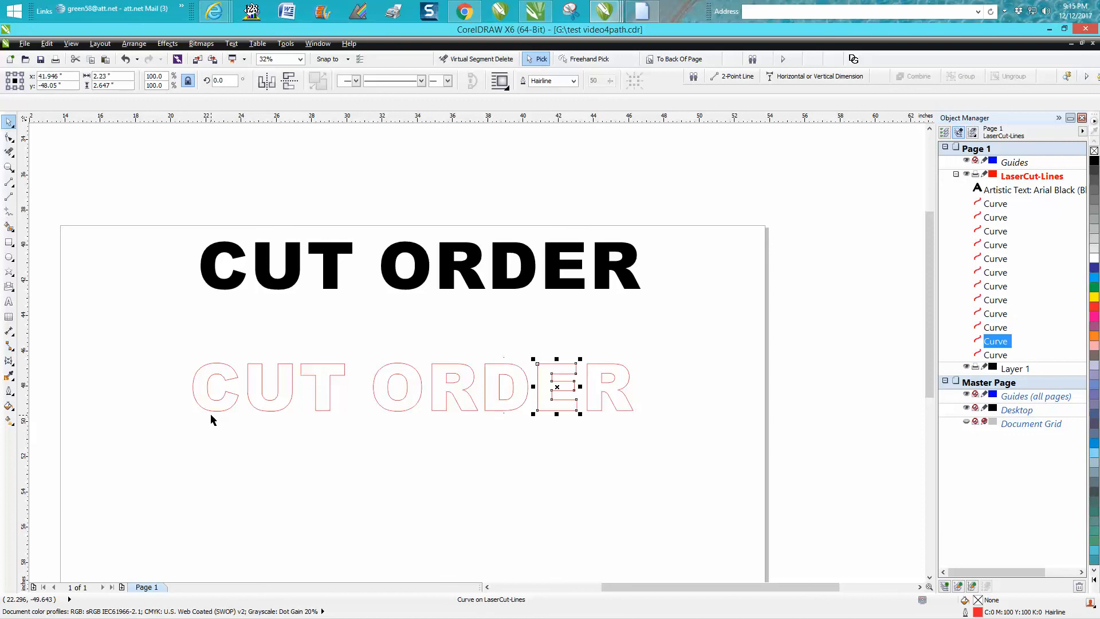
{"action": "left_click", "coordinate": [390, 450]}
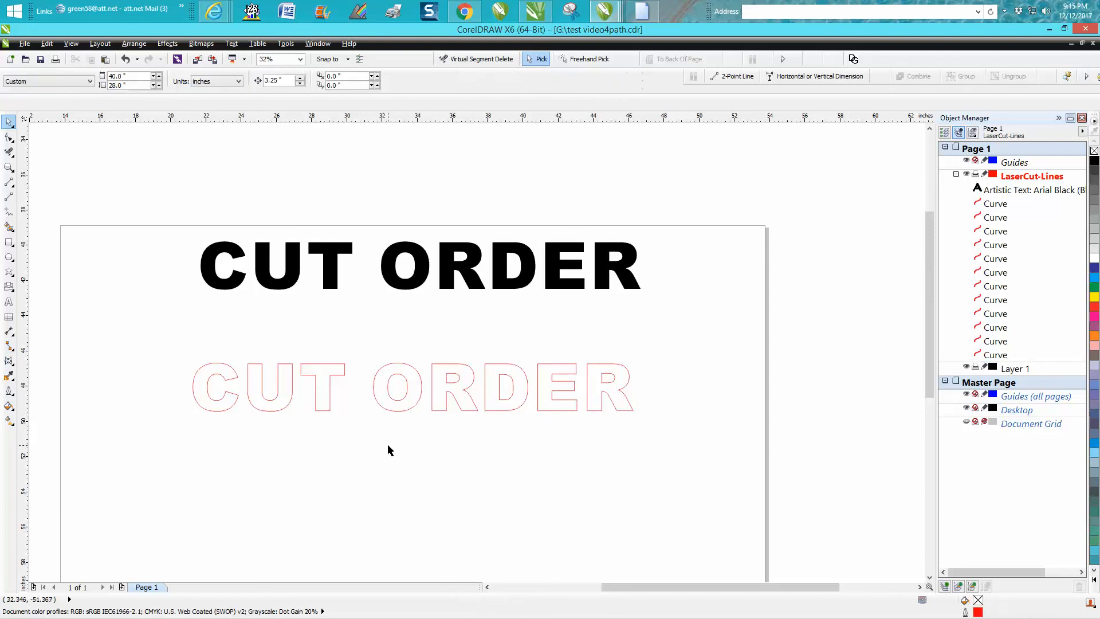
{"action": "mouse_move", "coordinate": [394, 457]}
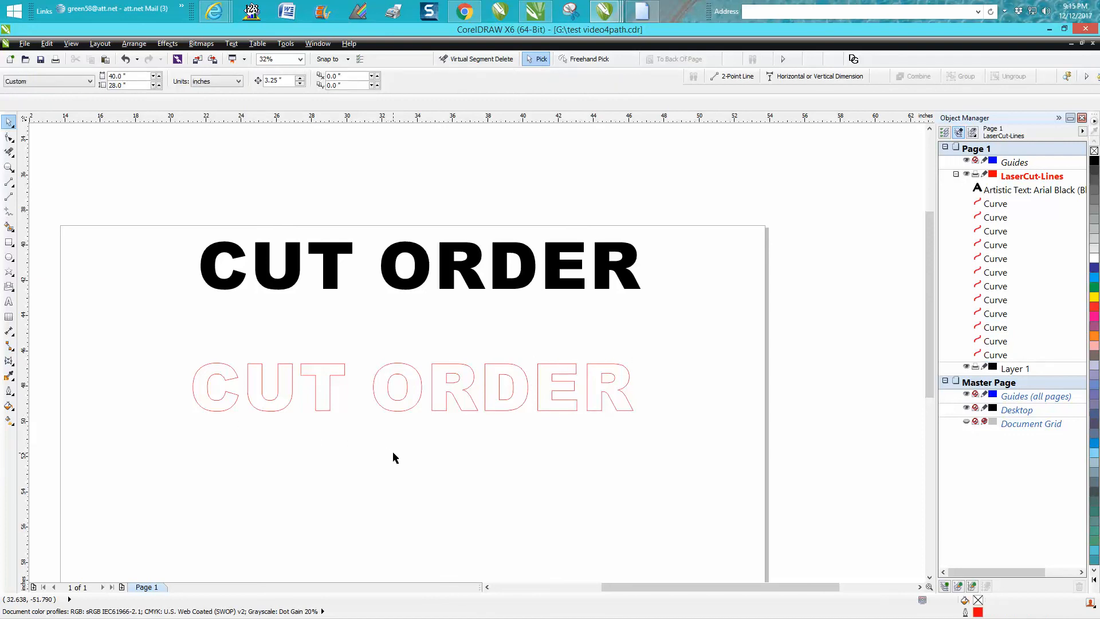